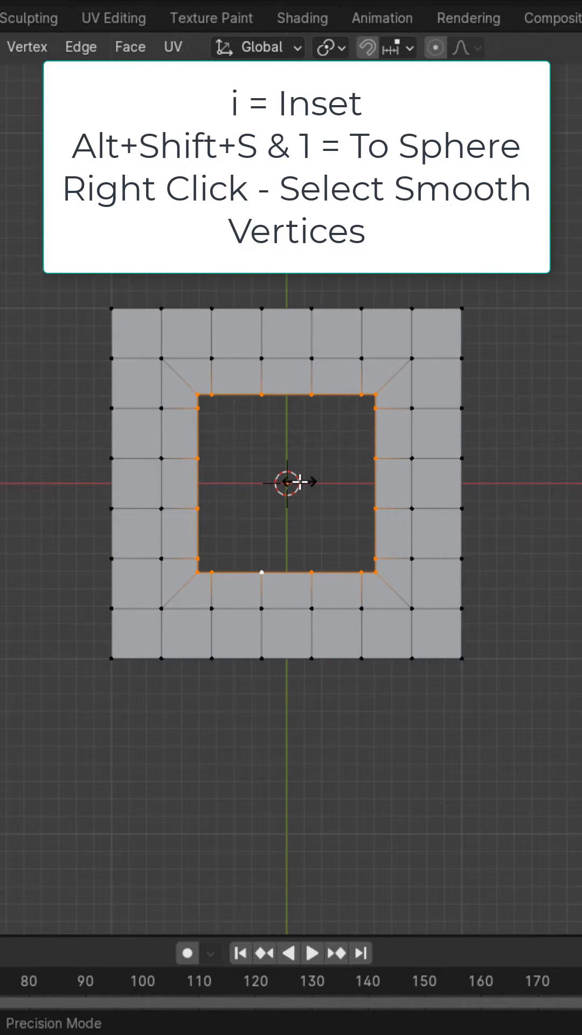
Step: Smooth the vertices of the inset inner loop from the right-click vertex menu
right_click(297, 480)
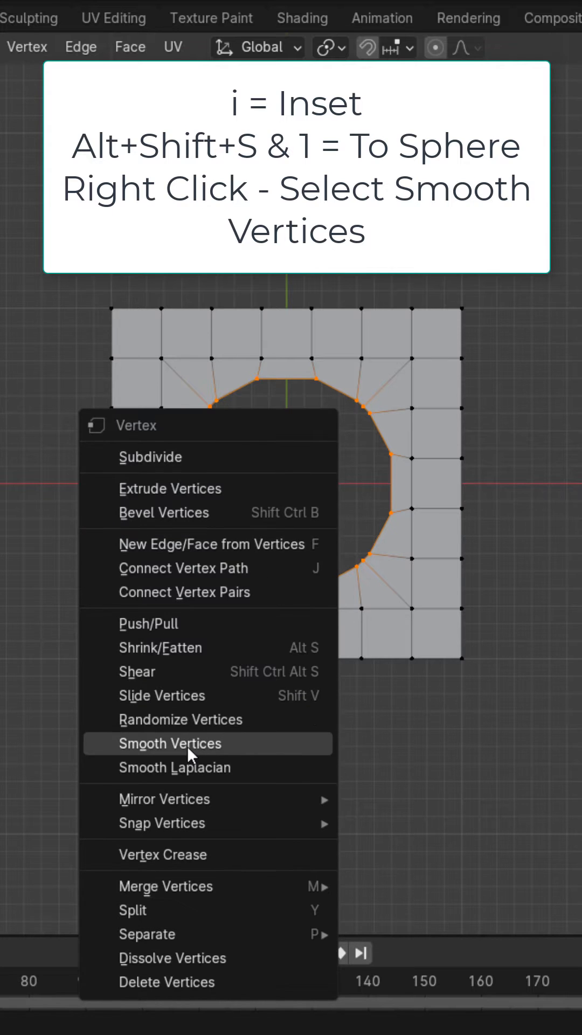
left_click(169, 744)
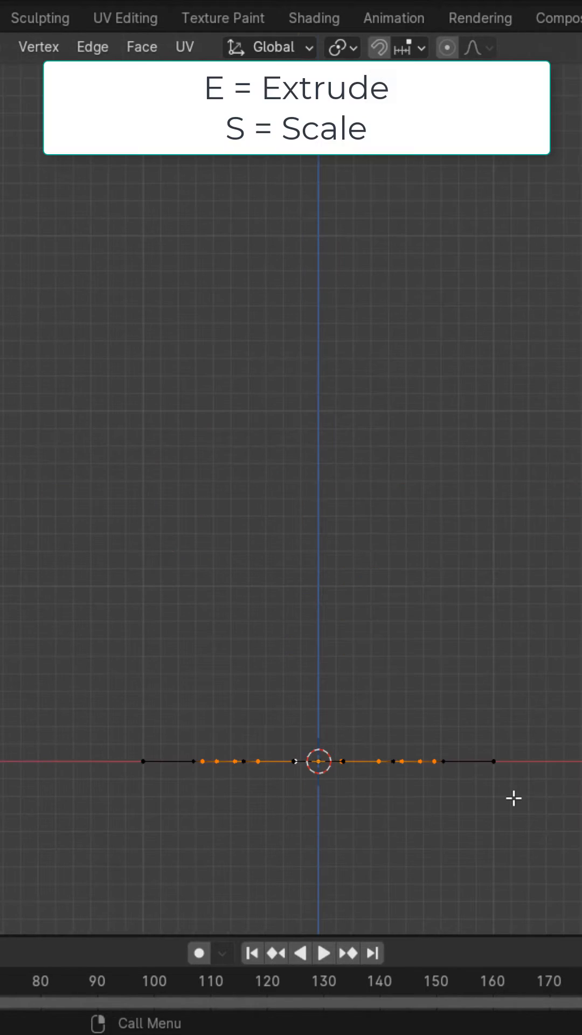
Step: Extrude the base edges into a cone and apply Shade Smooth
key("e")
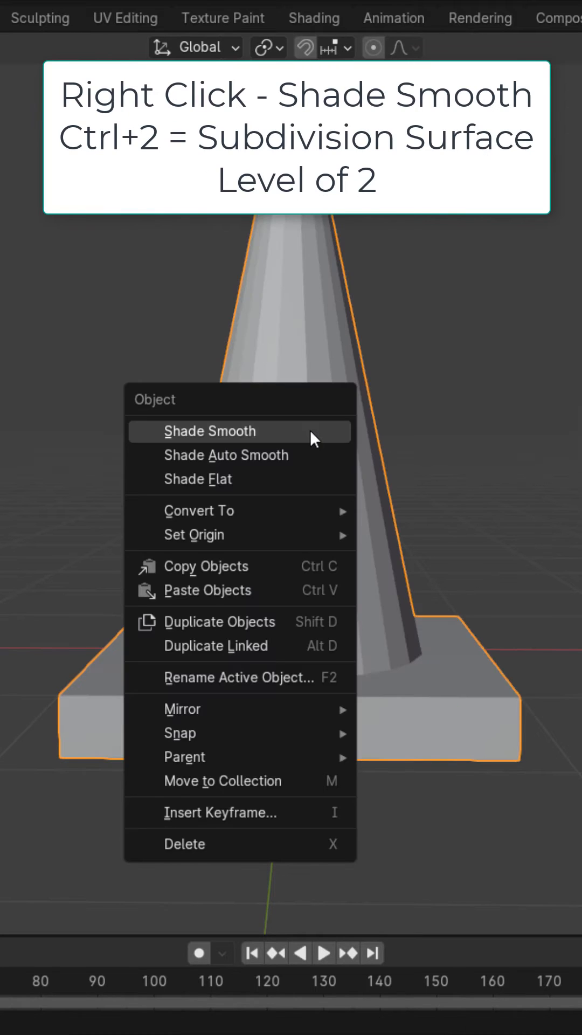
left_click(210, 431)
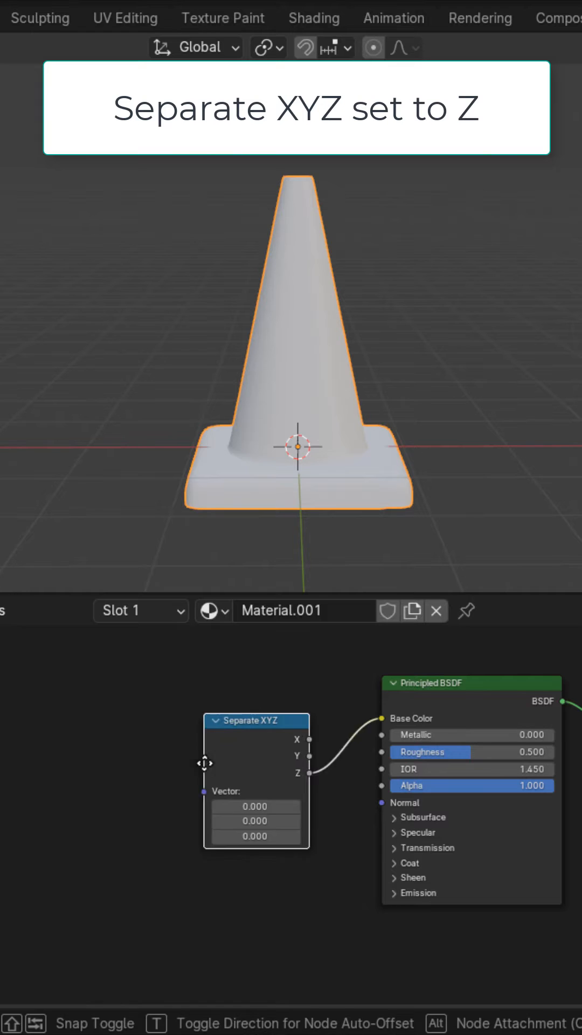
Step: Add Constant orange-to-white and black-and-white Color Ramp nodes with a noise texture
key("ctrl+t")
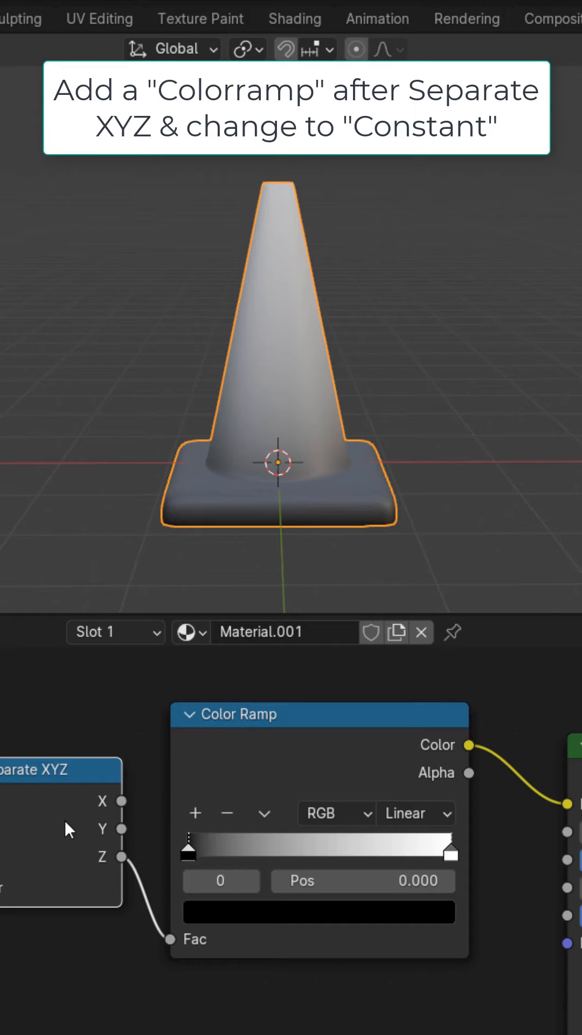
left_click(405, 813)
type("m")
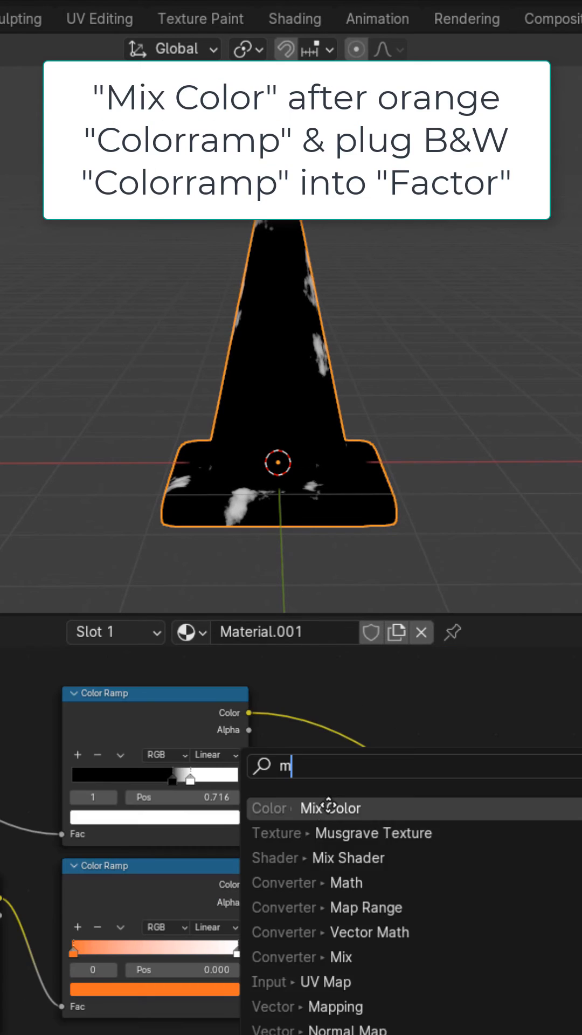
Step: Mix the black-and-white ramp into the orange ramp, add Bump, and set Subsurface Weight 1
left_click(330, 808)
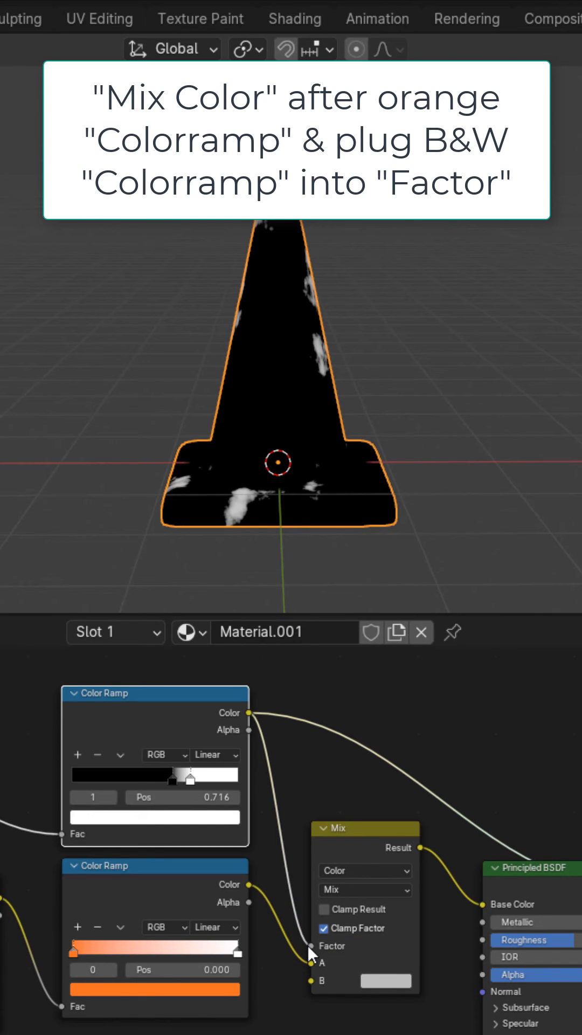
left_click(386, 980)
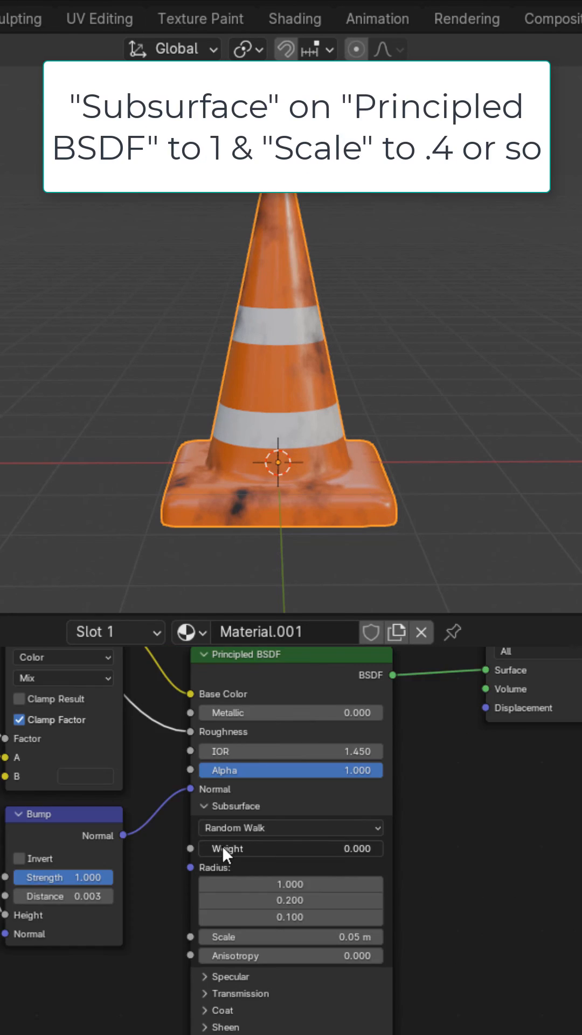
left_click(290, 848)
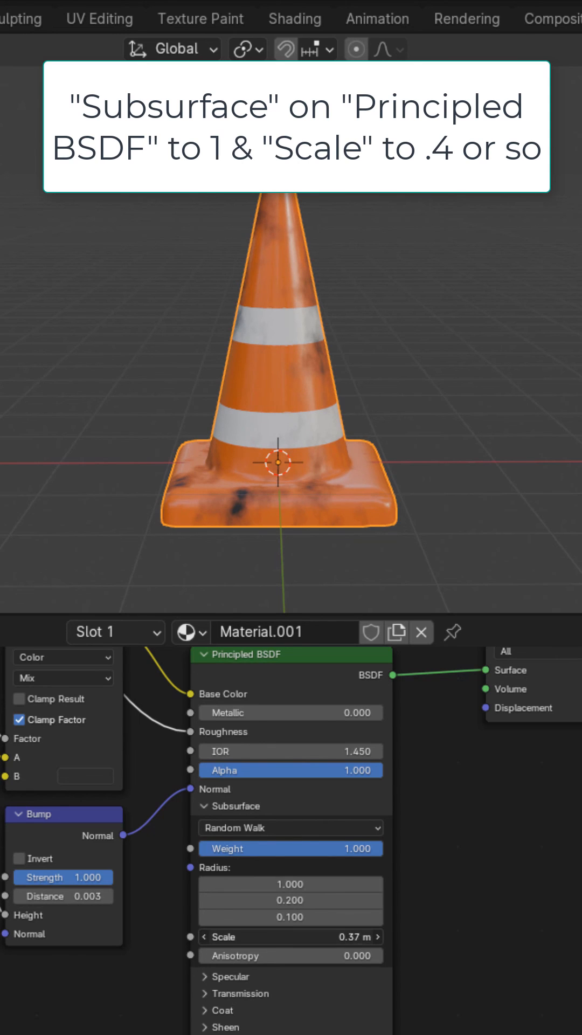